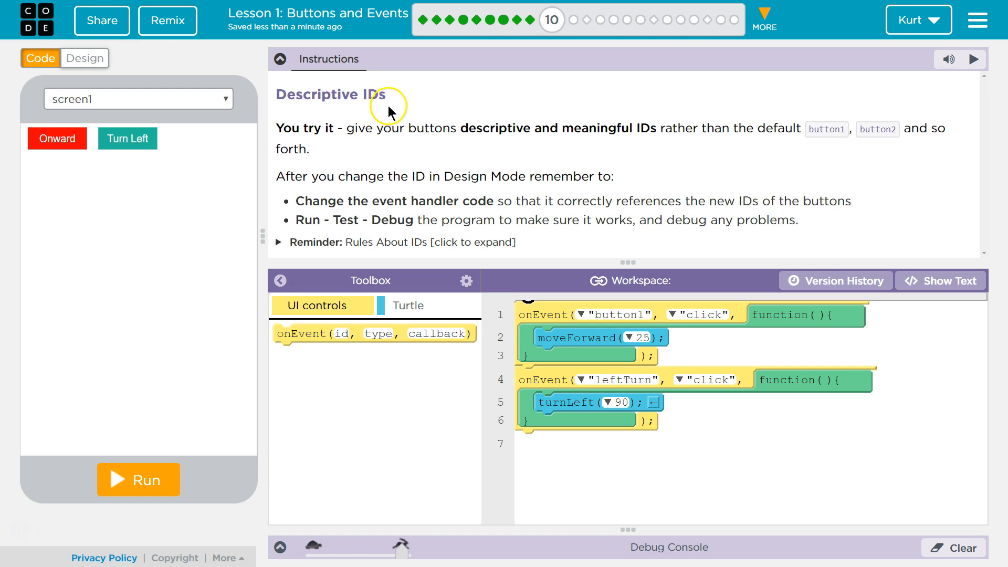
mouse_move(401, 152)
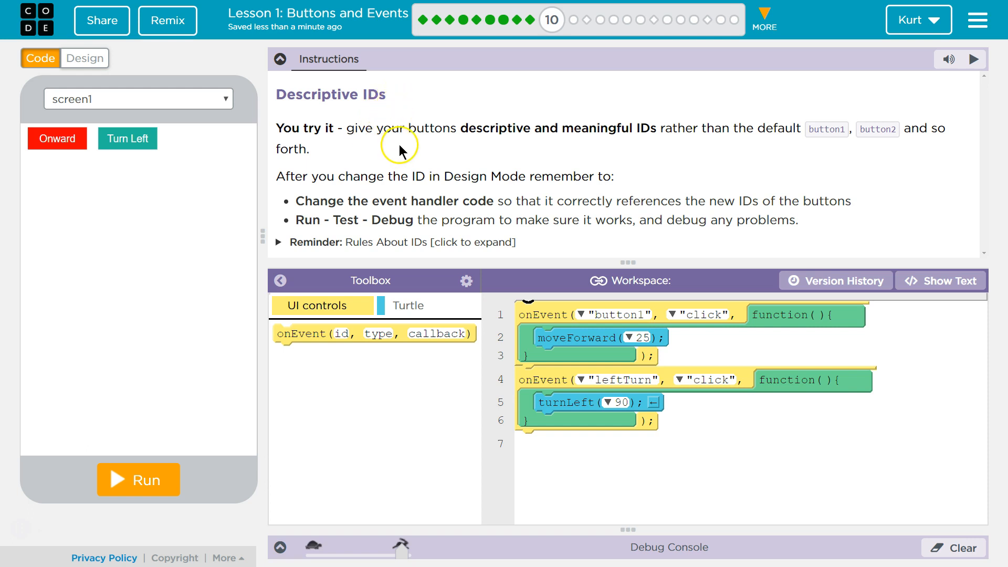
mouse_move(627, 132)
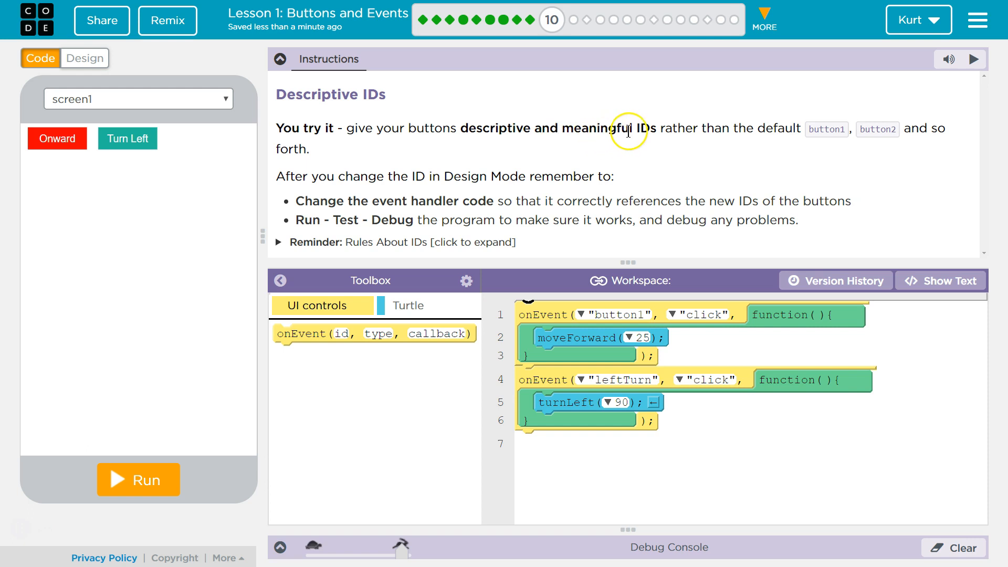
mouse_move(888, 135)
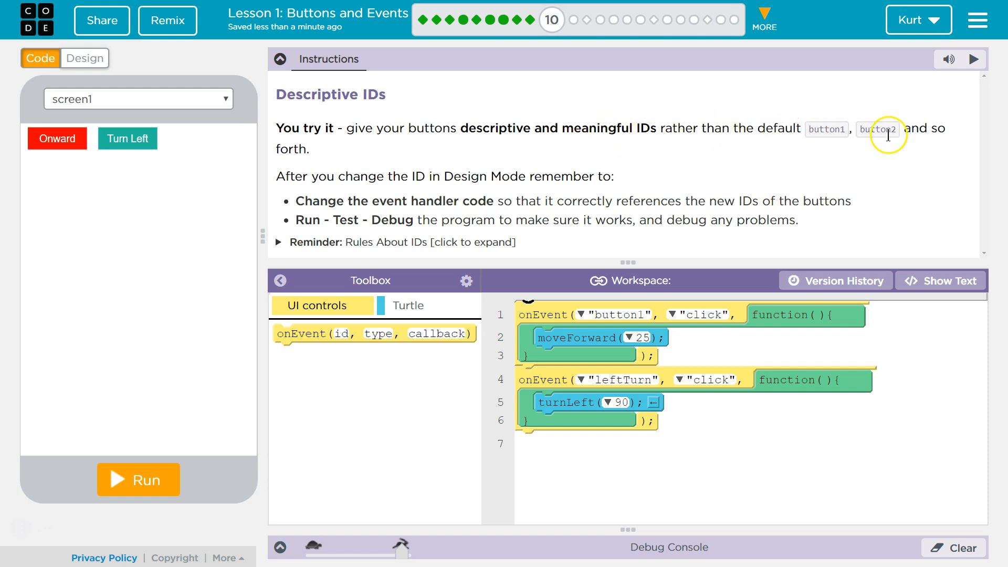
mouse_move(439, 174)
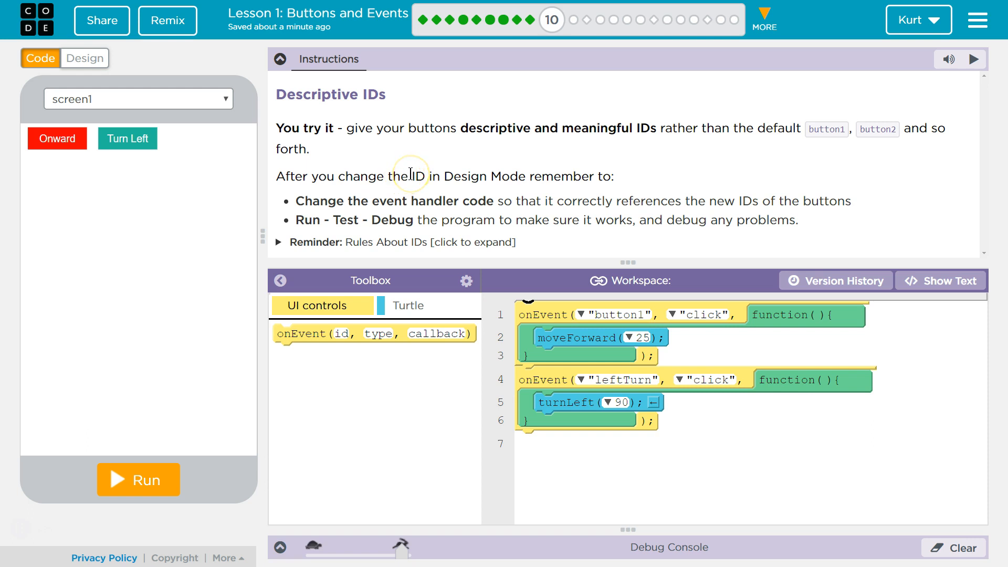
mouse_move(420, 176)
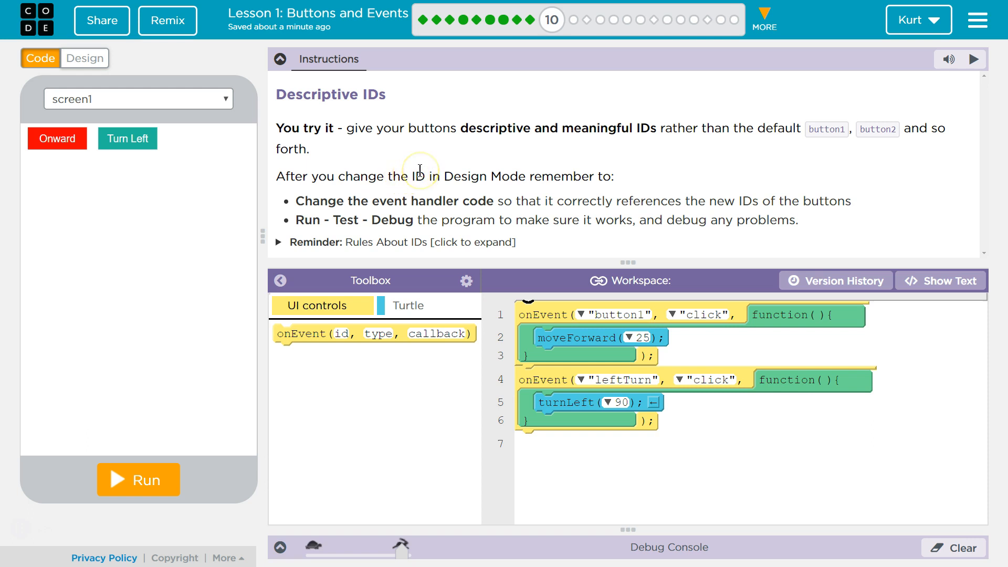
mouse_move(393, 195)
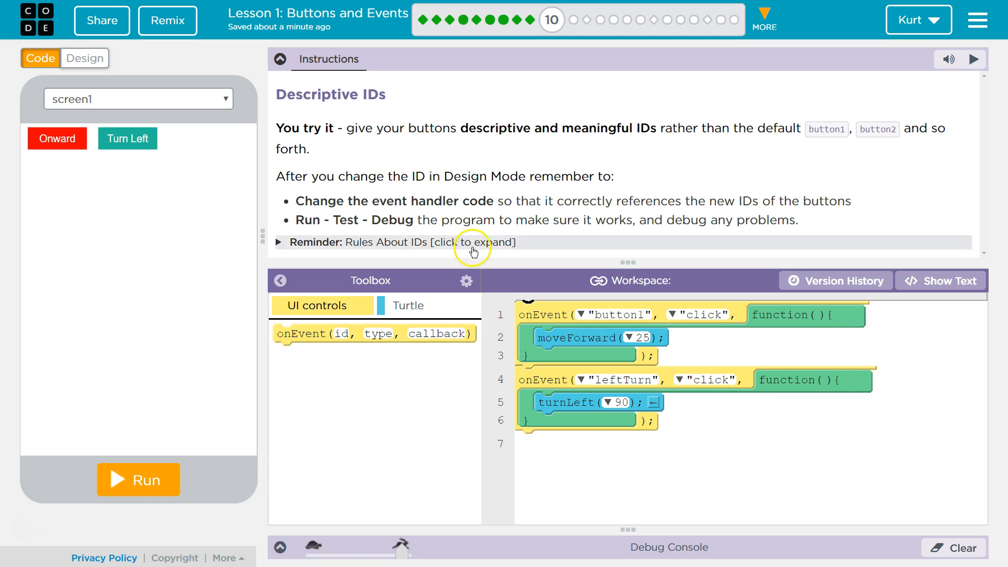
mouse_move(602, 239)
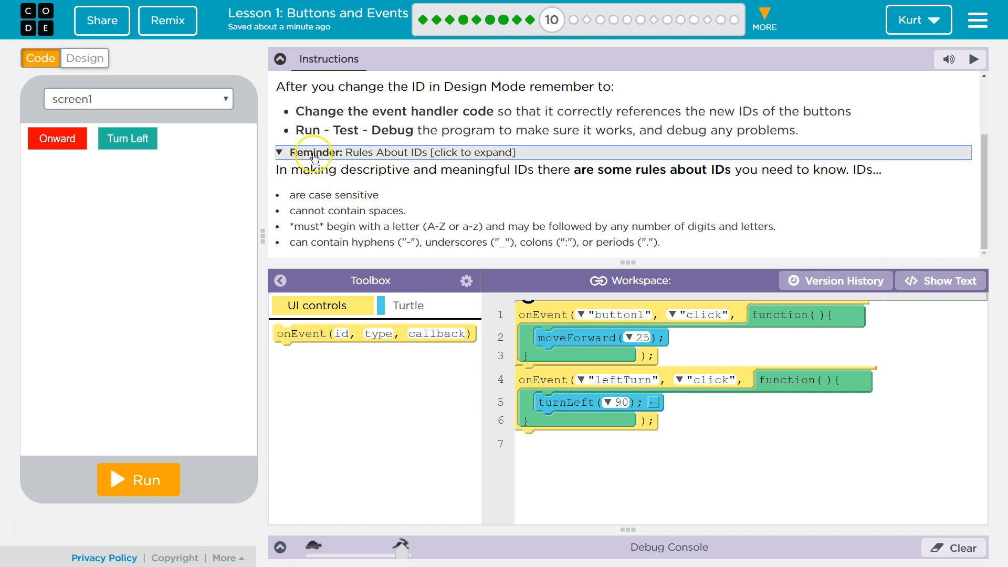
mouse_move(294, 149)
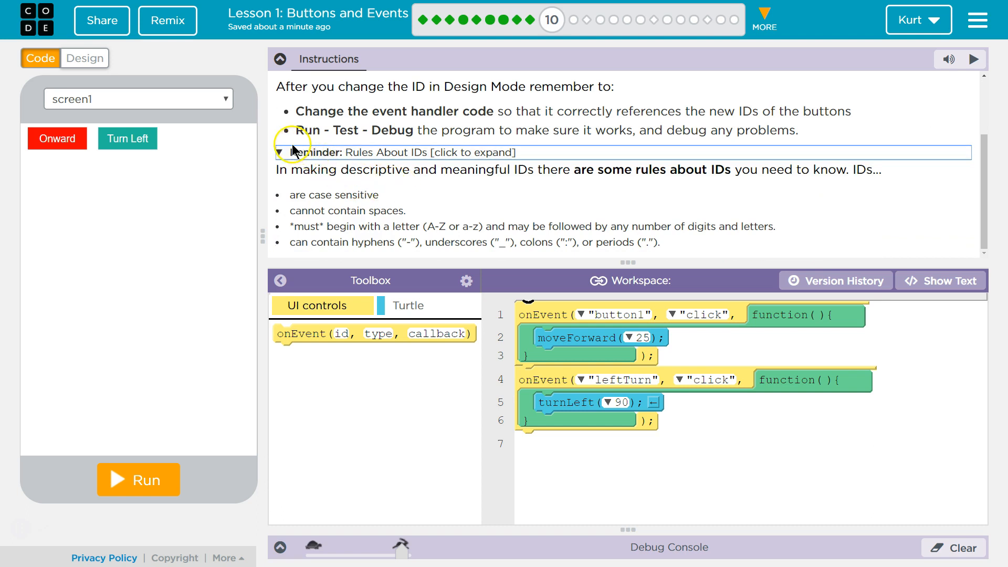
mouse_move(479, 248)
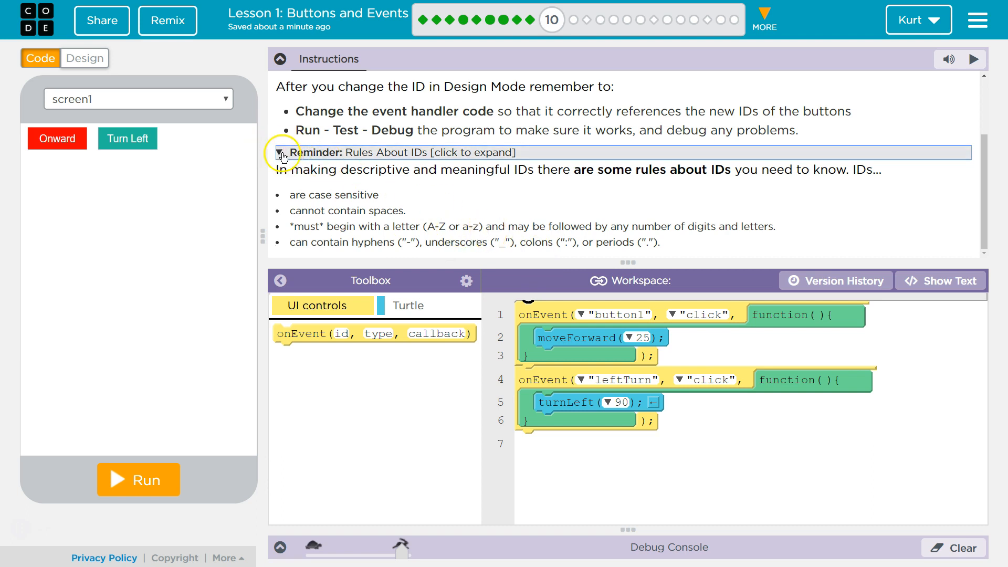
Collapse the 'Rules About IDs' reminder and switch to Design mode.
click(281, 154)
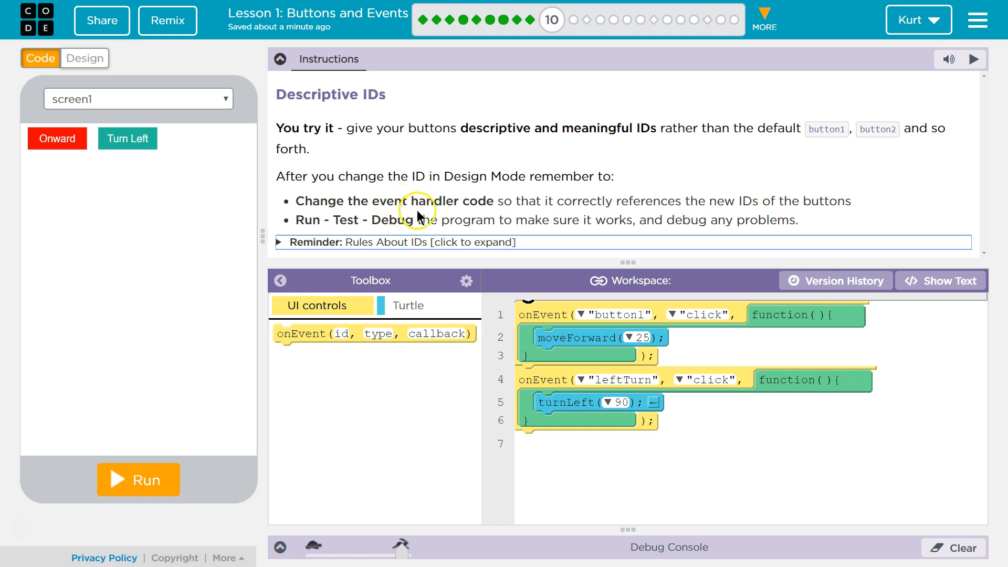
mouse_move(530, 311)
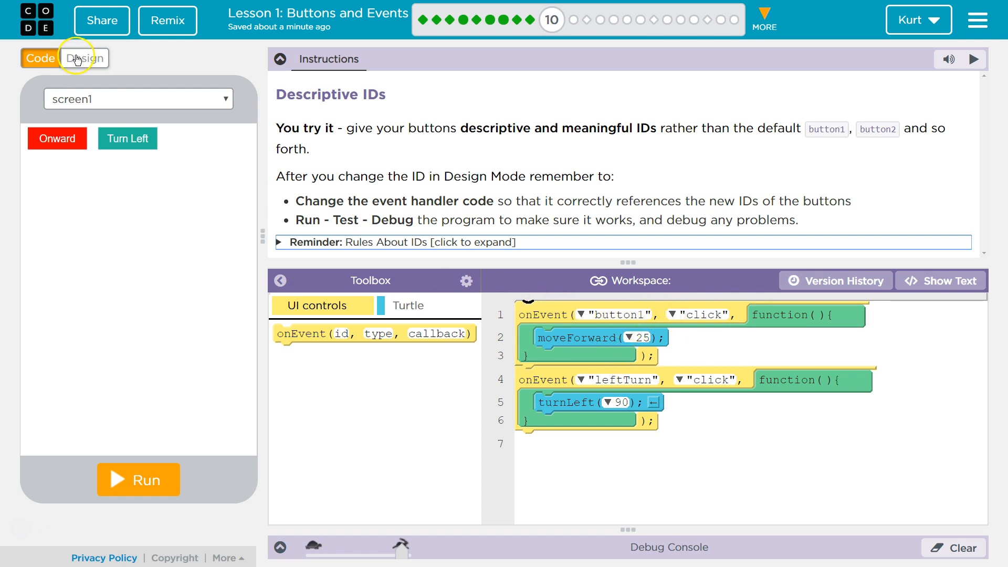
click(84, 58)
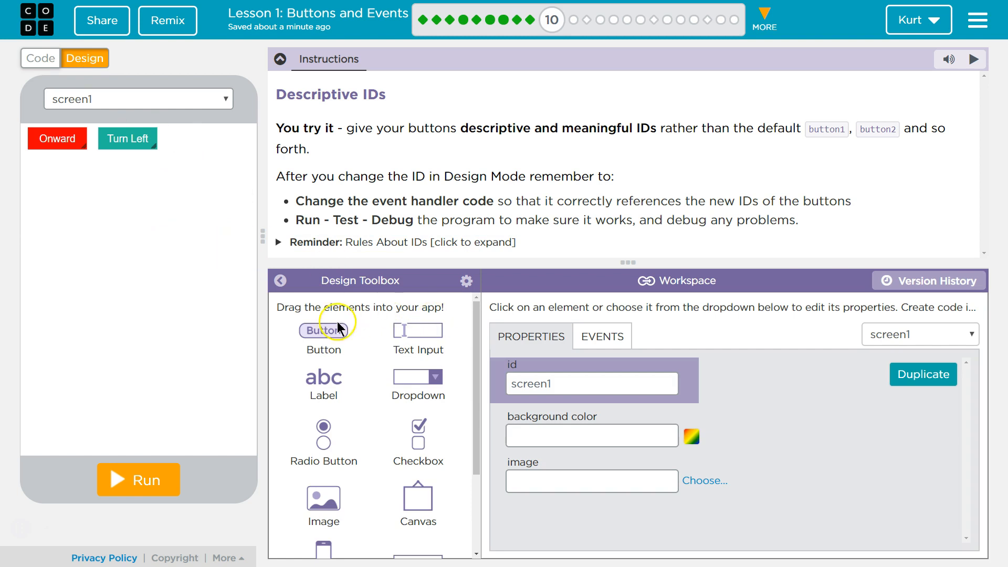
Rename the Onward button to forwardBtn and the Turn Left button to leftTurnBtn.
click(57, 139)
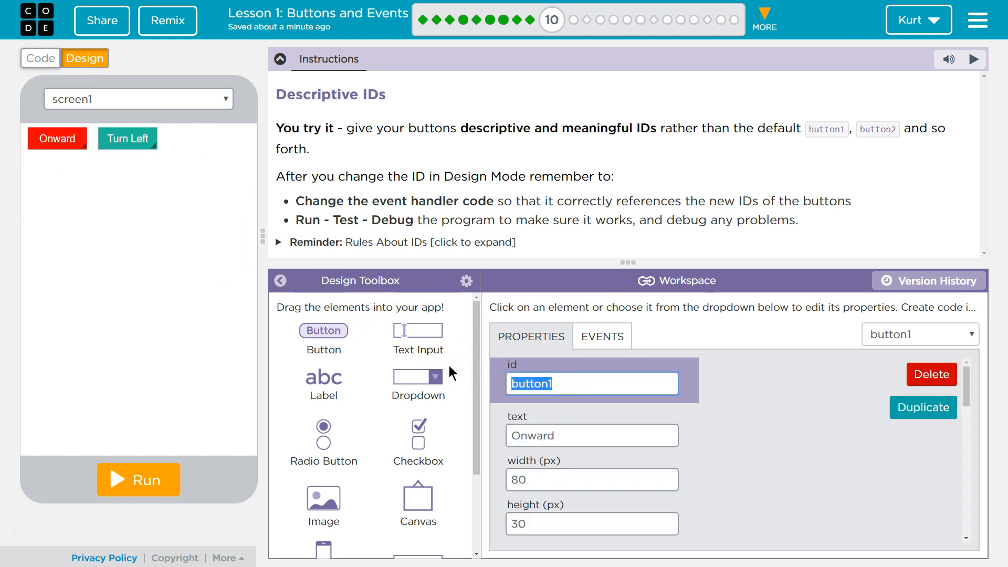
text(fo)
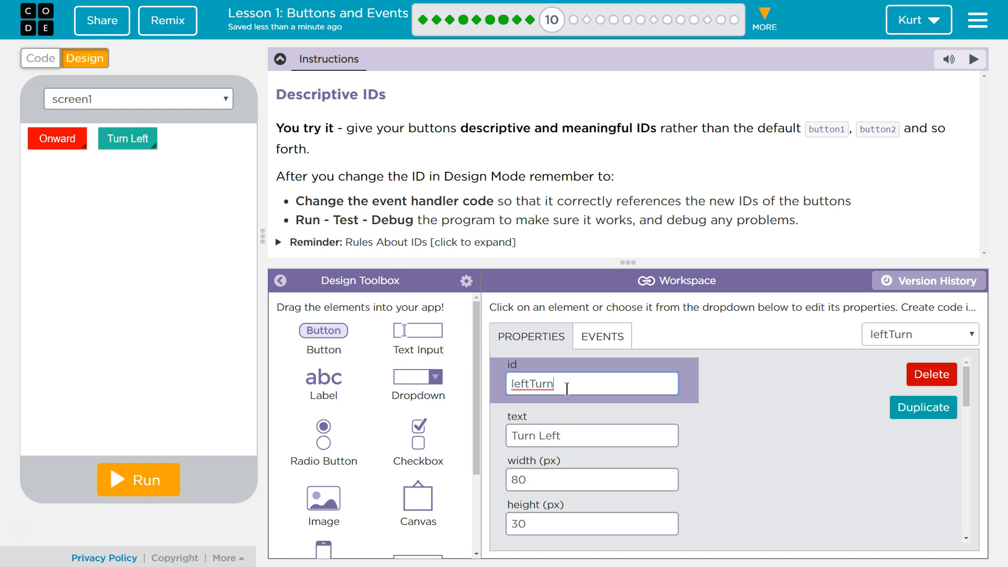
text(Bt)
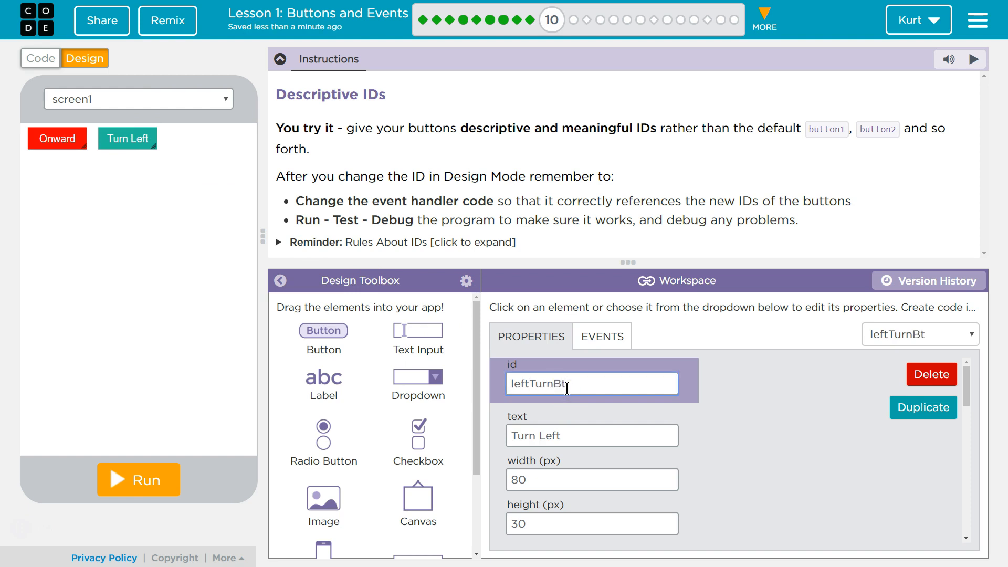
text(n)
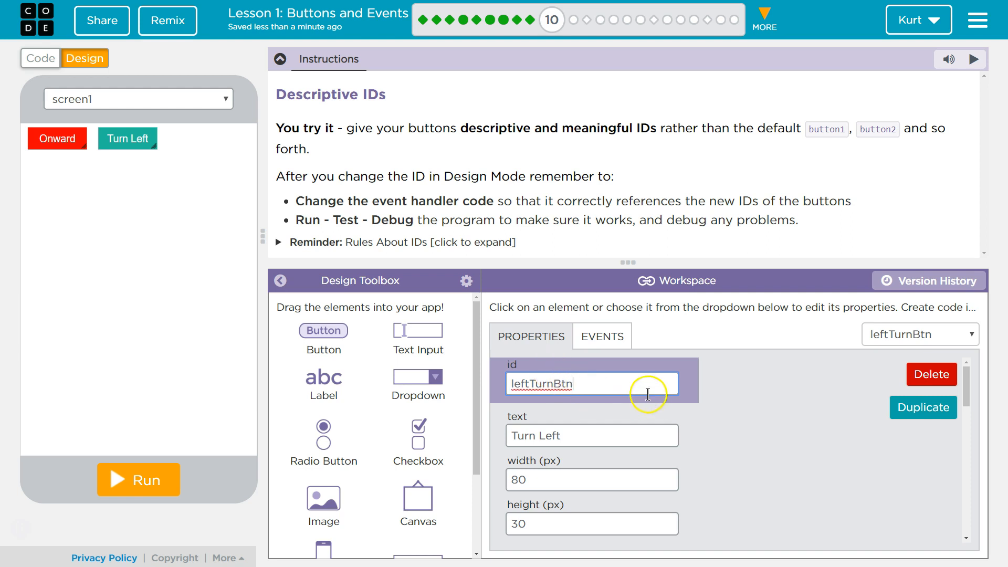
mouse_move(47, 65)
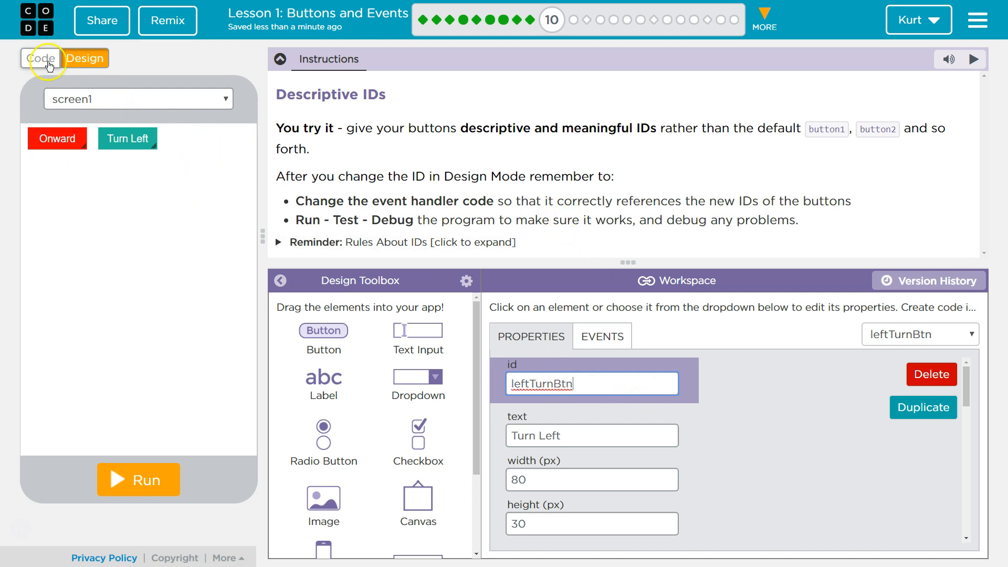
Point the two onEvent handlers at forwardBtn and leftTurnBtn in Code mode.
click(41, 57)
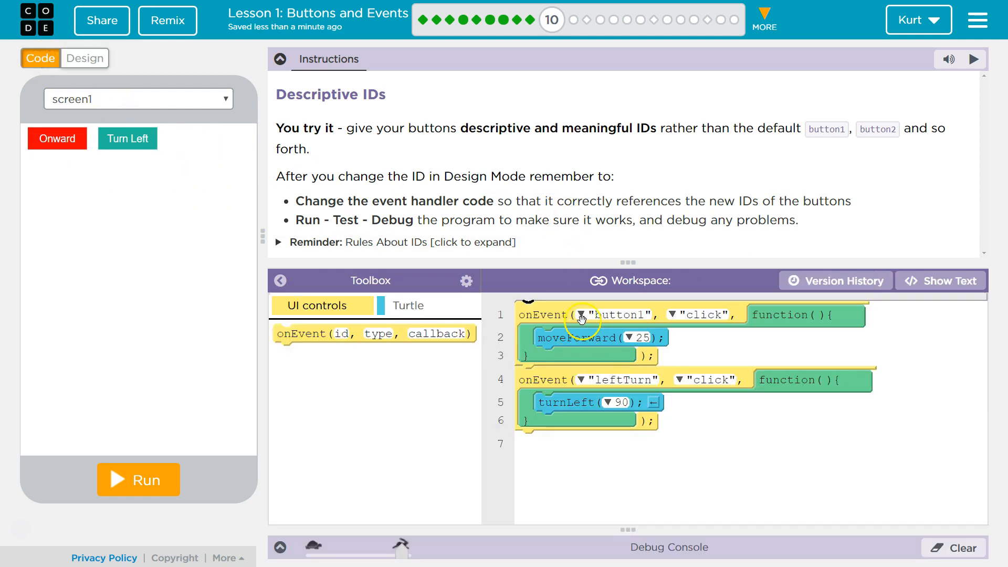
click(582, 315)
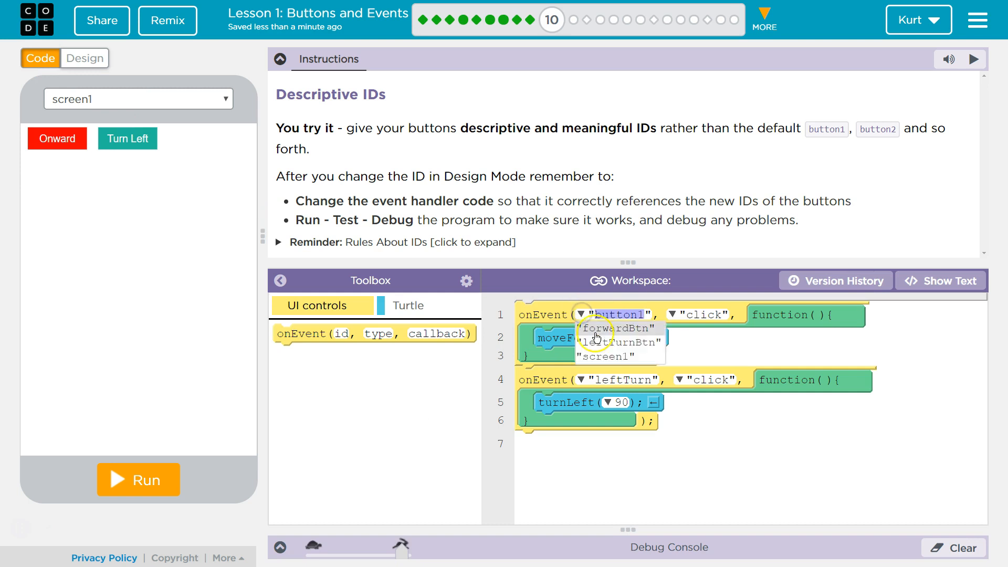
click(613, 328)
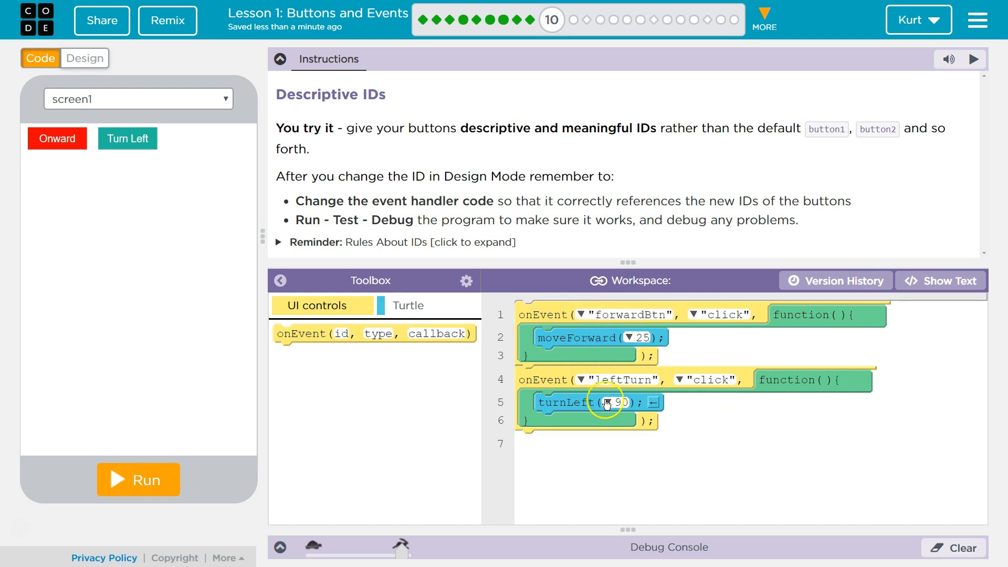
click(582, 380)
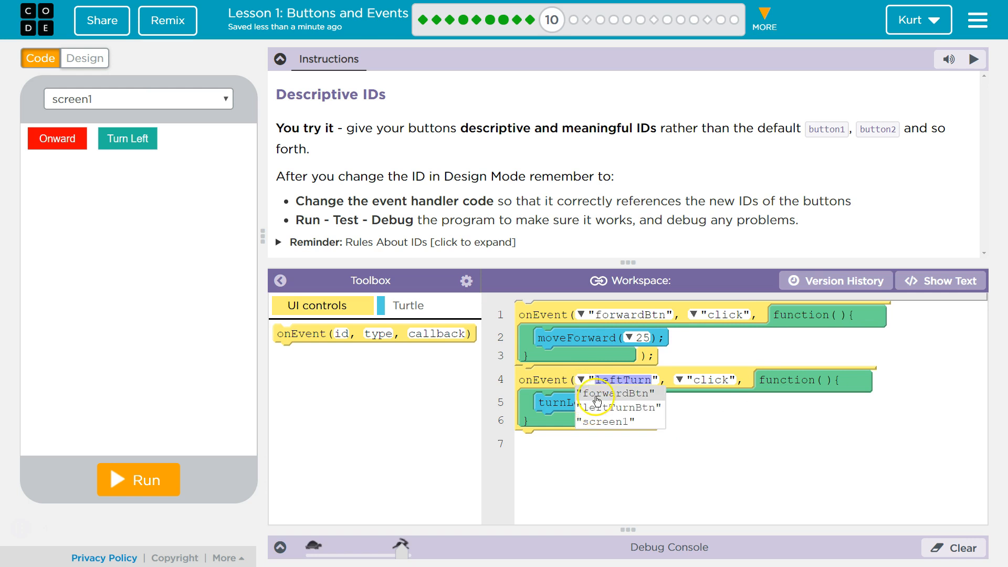
click(617, 407)
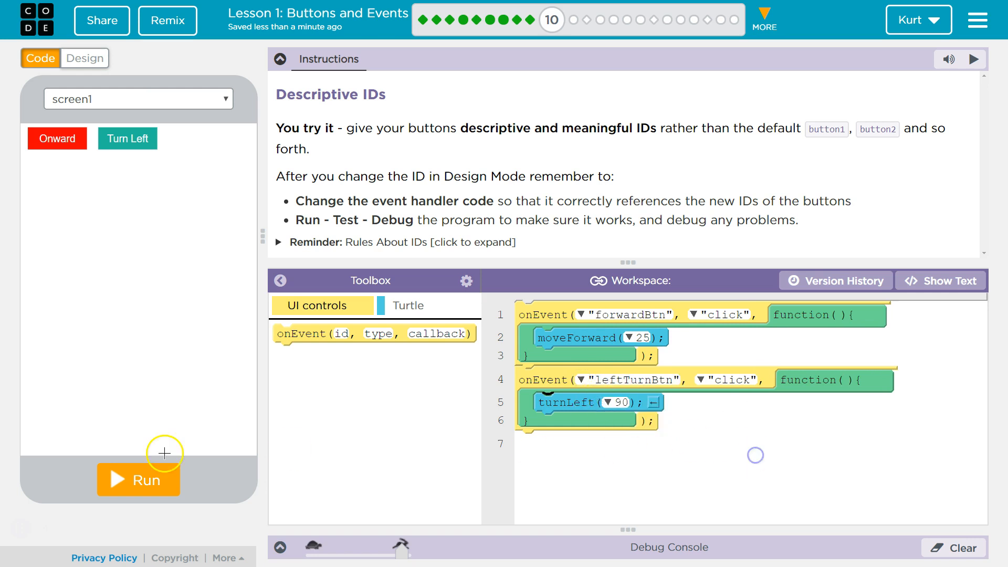
Run the app and use the Turn Left button repeatedly to verify the turtle responds.
click(138, 479)
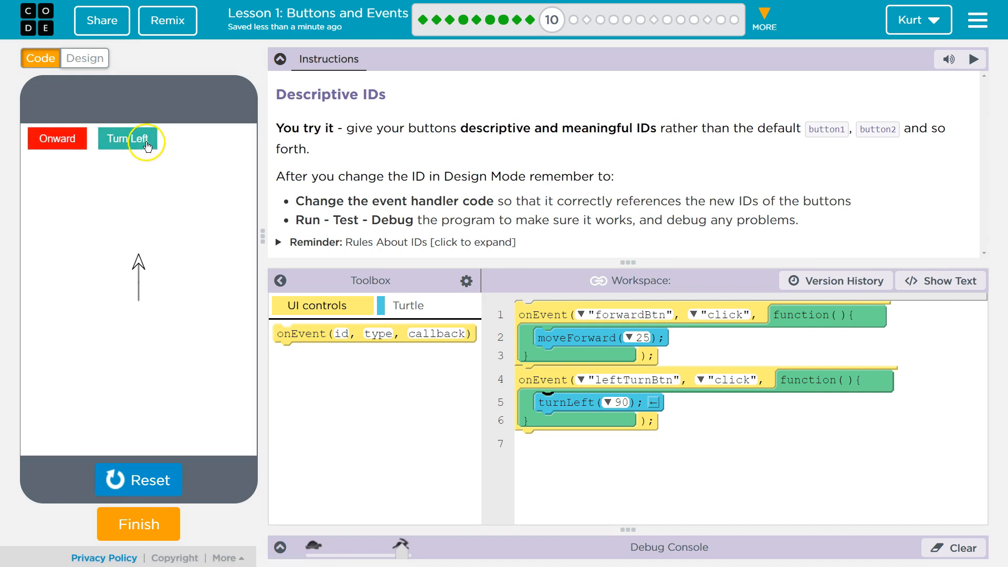
click(121, 139)
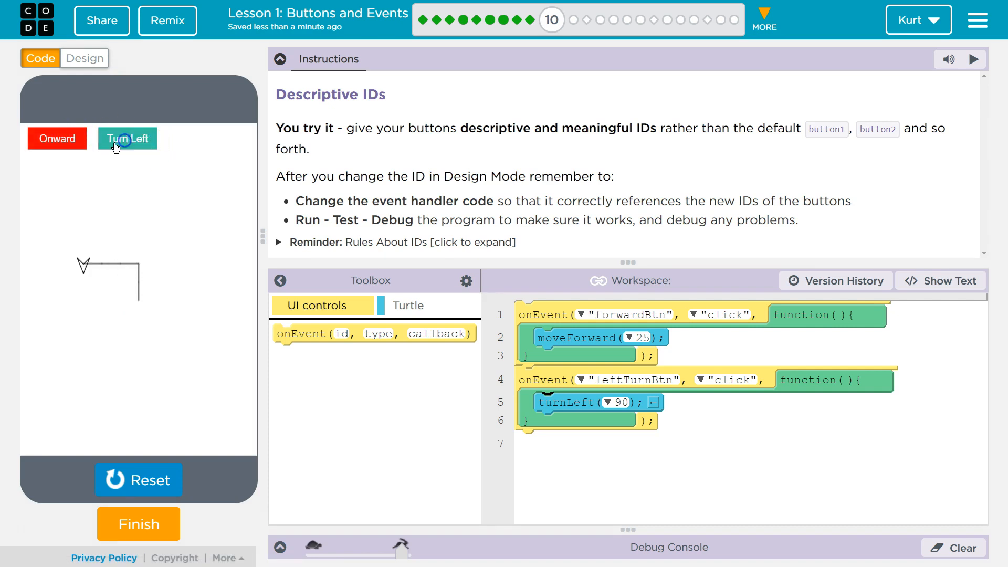
click(128, 139)
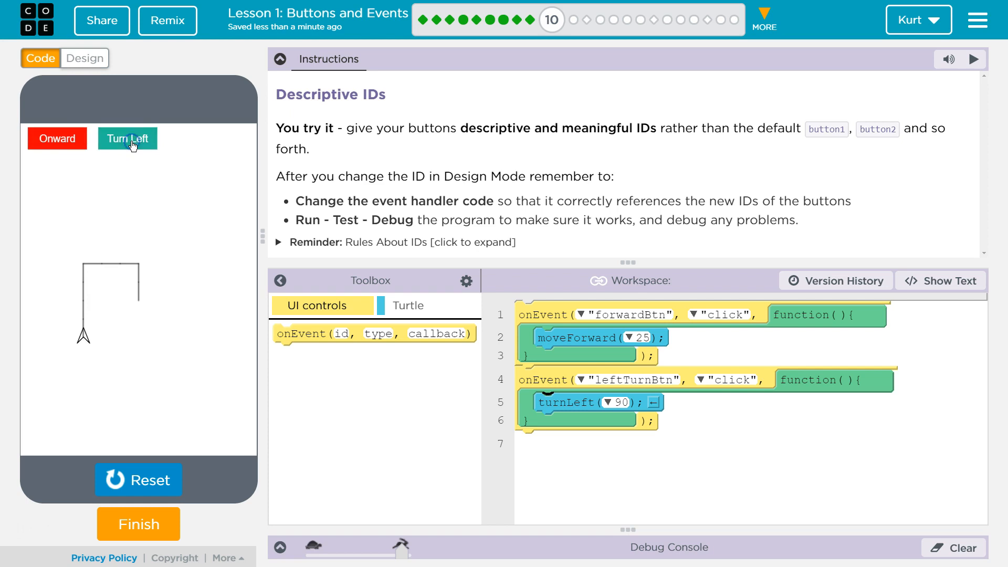
click(113, 141)
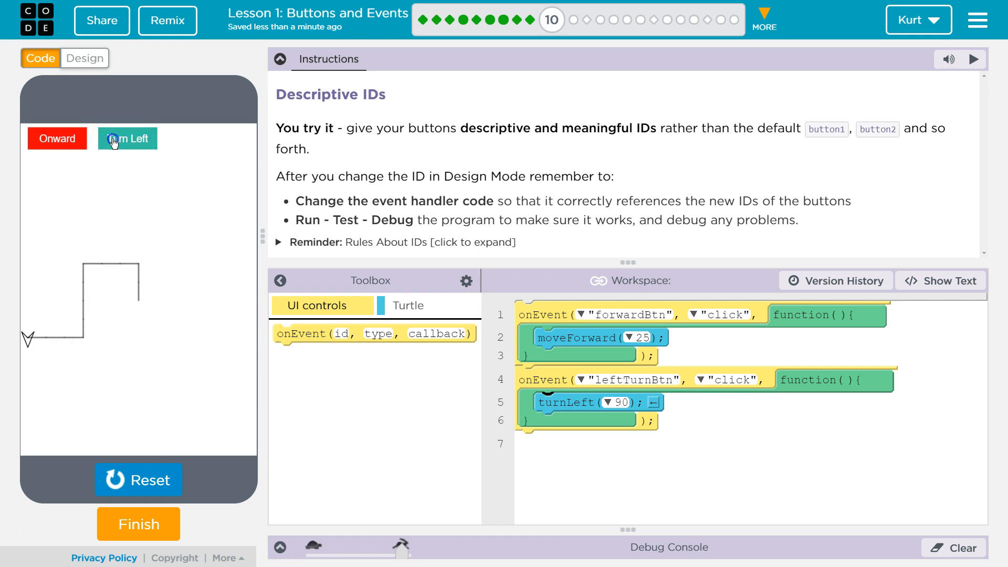